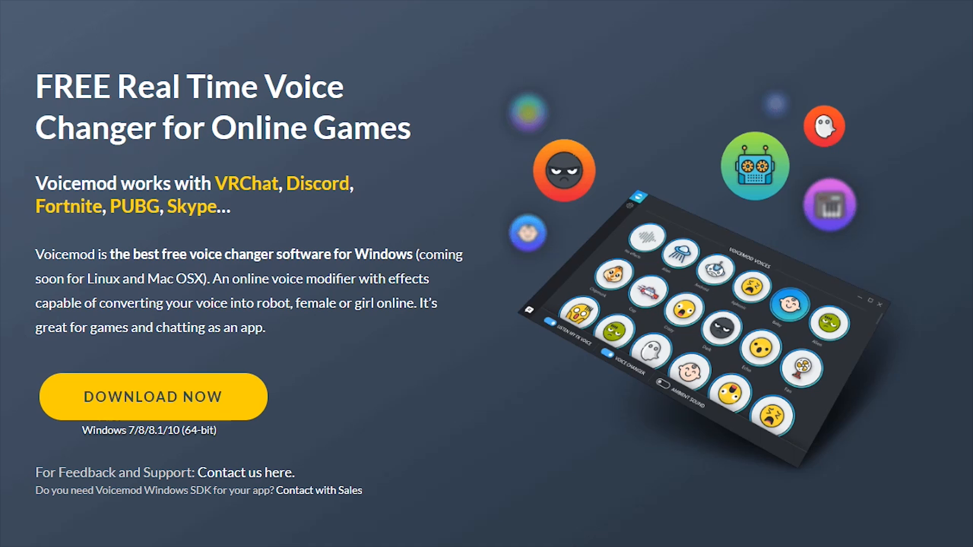
pyautogui.moveTo(111, 372)
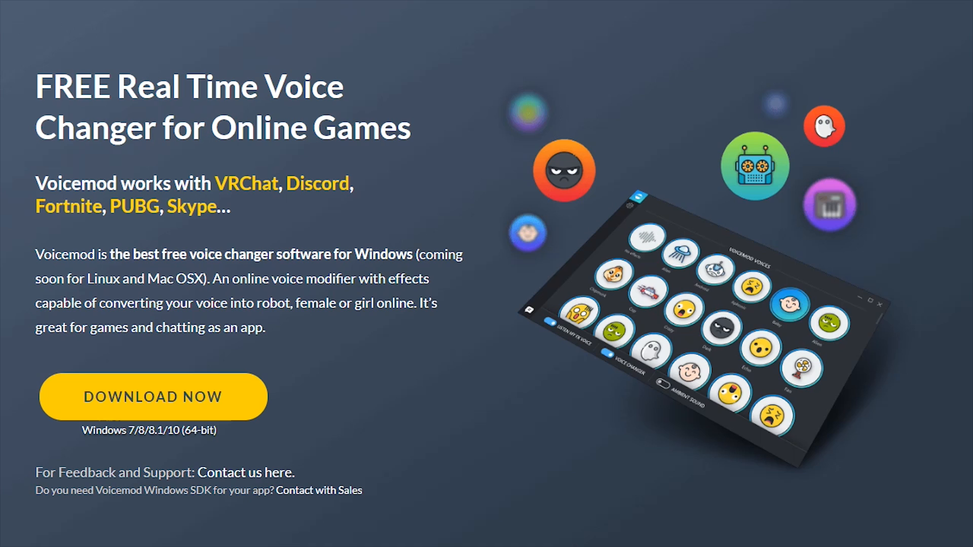
# Step: Run the downloaded Voicemod installer and allow it to make changes in UAC
pyautogui.click(152, 396)
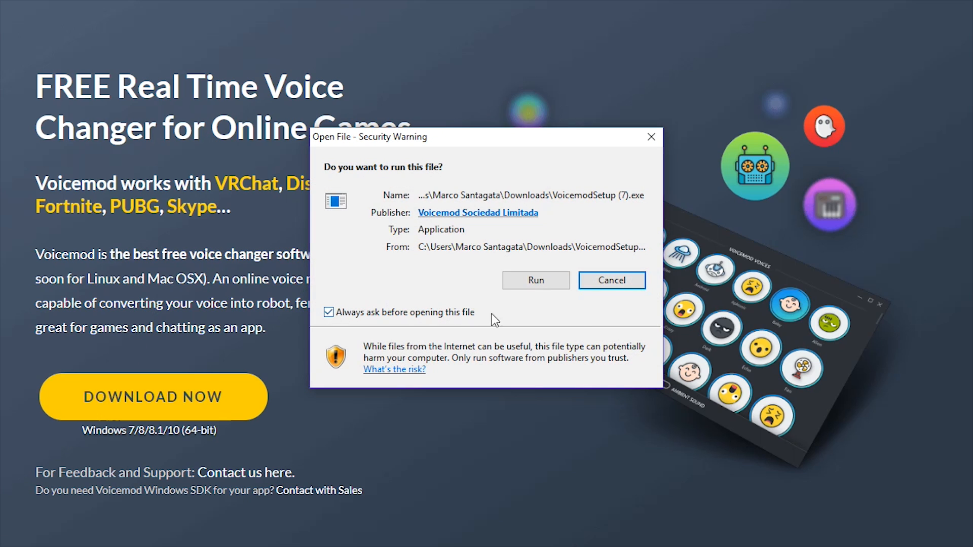
pyautogui.click(610, 279)
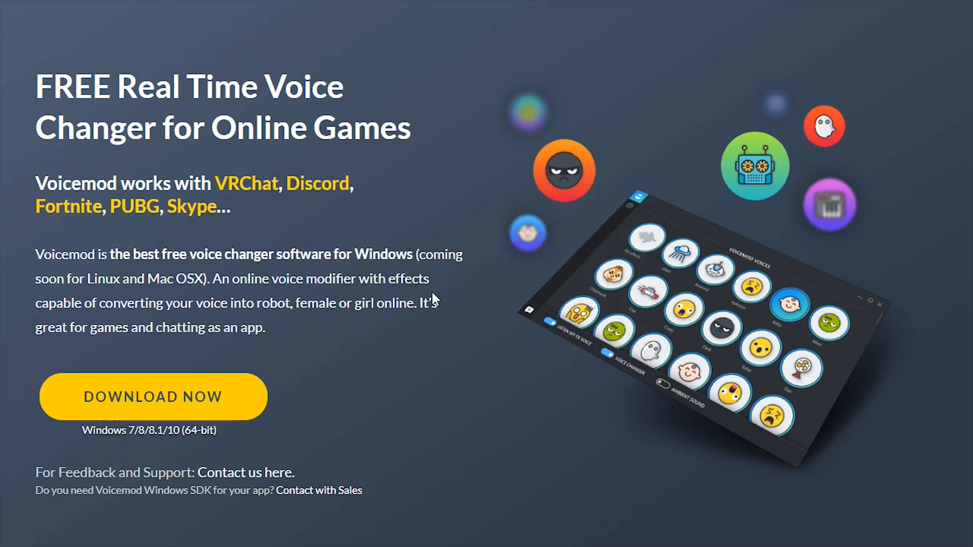
pyautogui.click(151, 396)
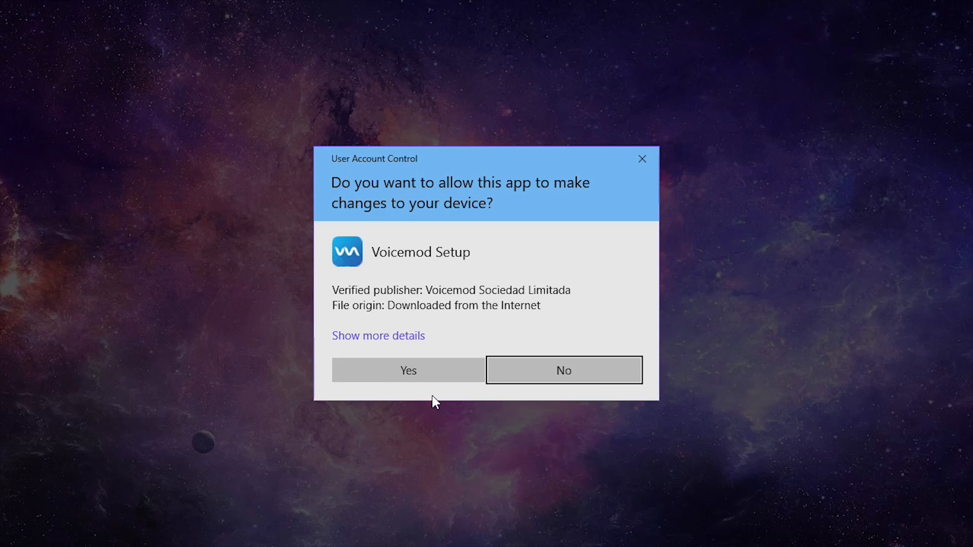
pyautogui.click(407, 371)
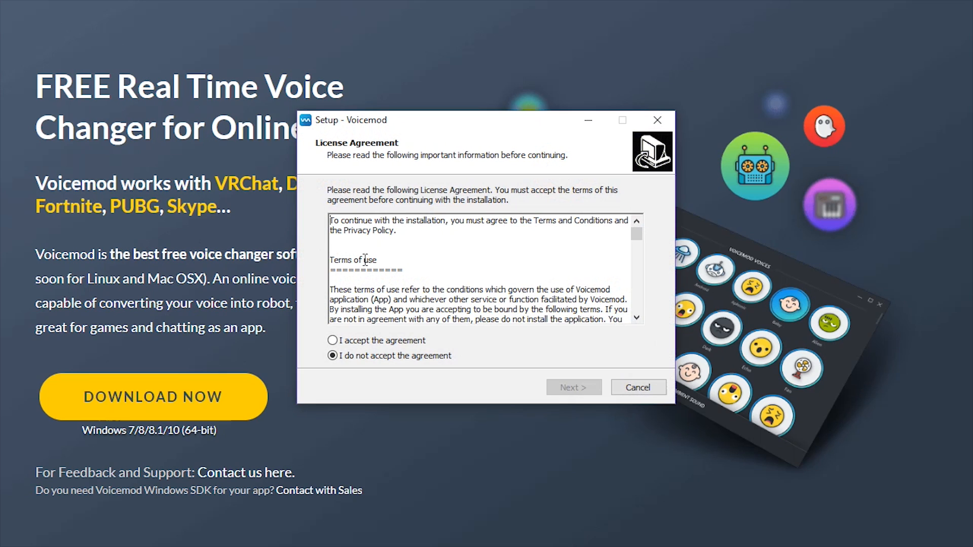
# Step: Accept the license, keep desktop and Quick Launch shortcuts, and start the installation
pyautogui.click(332, 340)
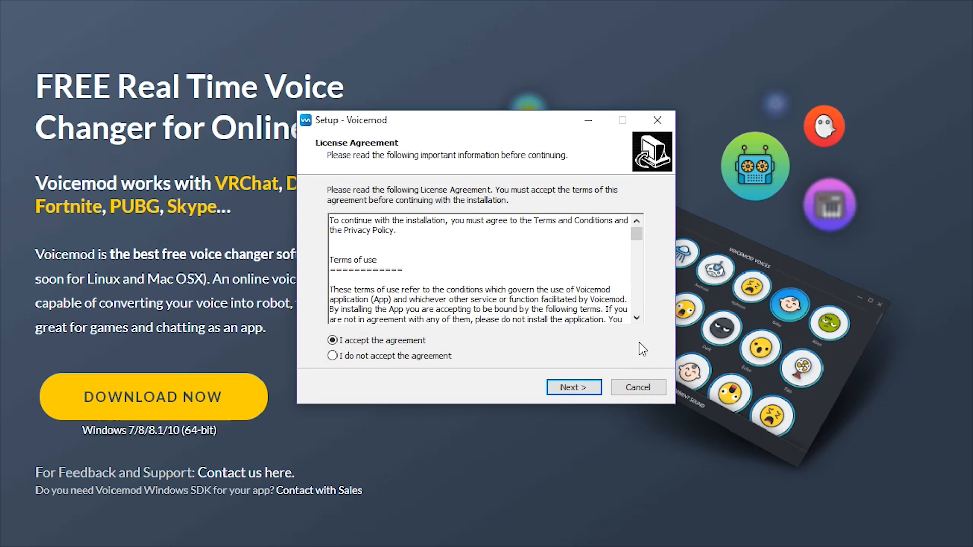
pyautogui.click(571, 386)
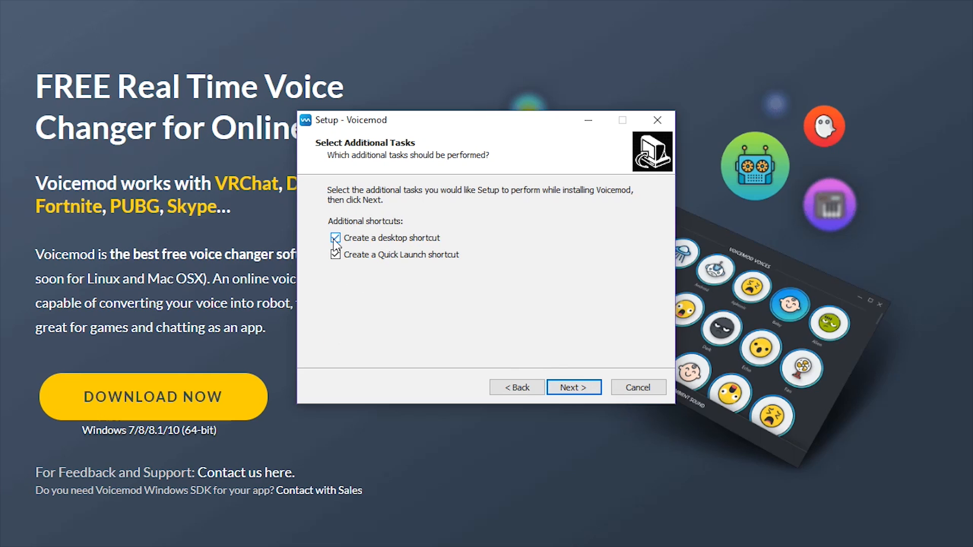
pyautogui.click(334, 237)
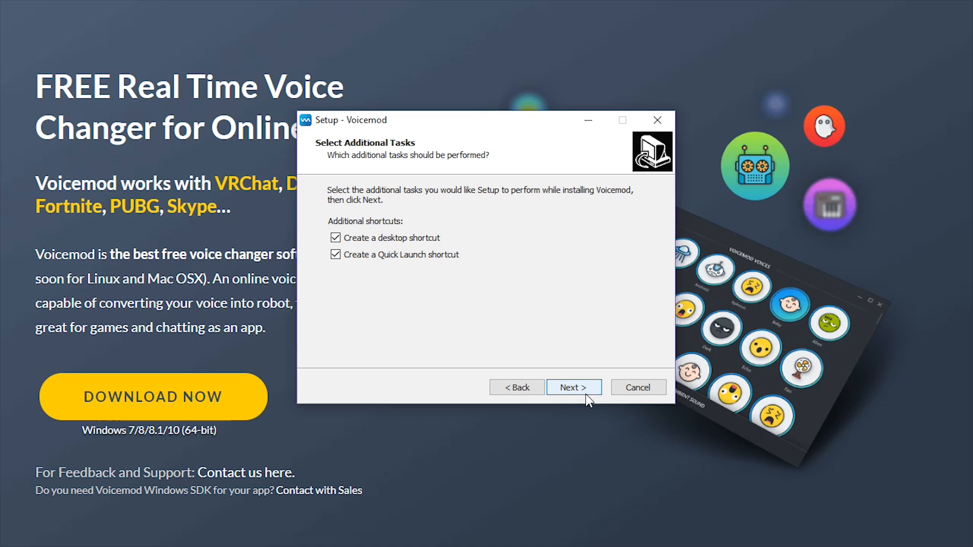
pyautogui.click(573, 388)
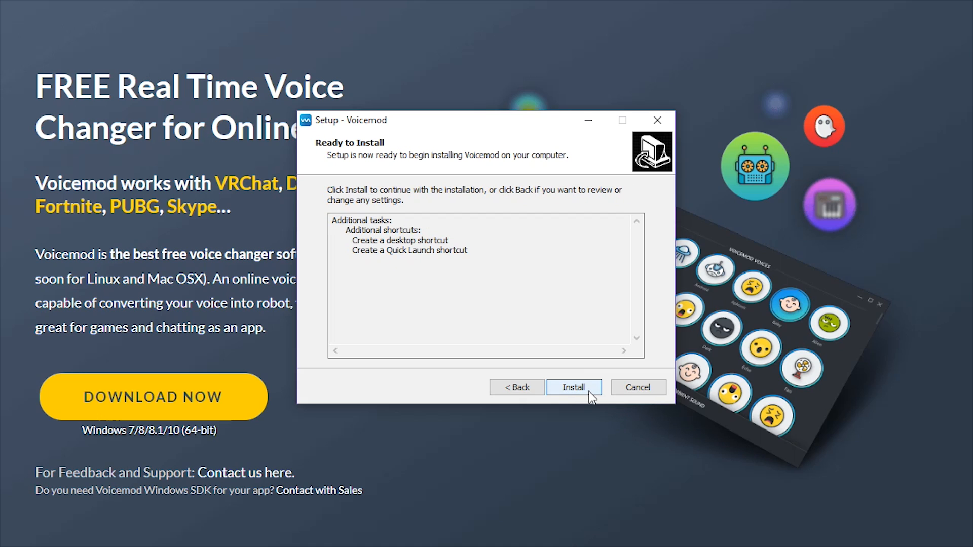
pyautogui.click(574, 386)
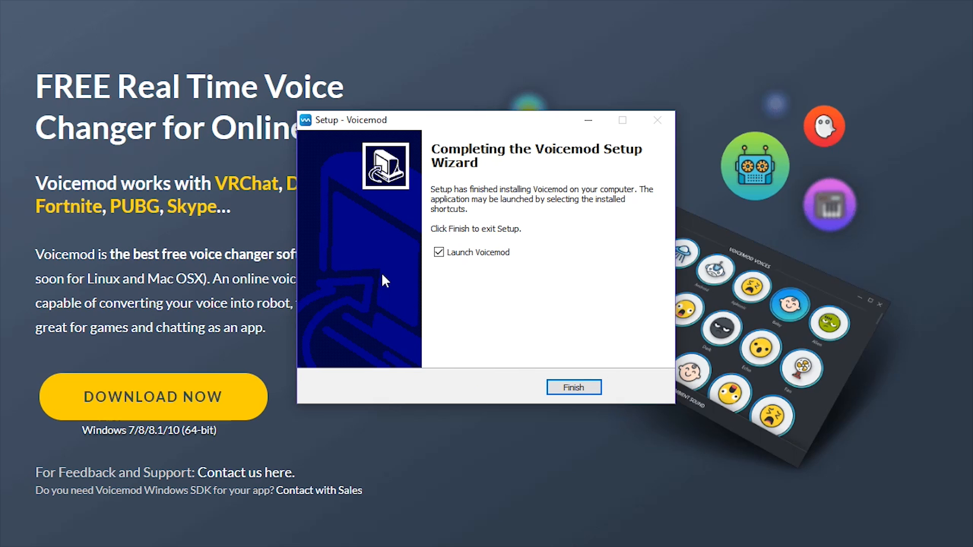
pyautogui.moveTo(619, 378)
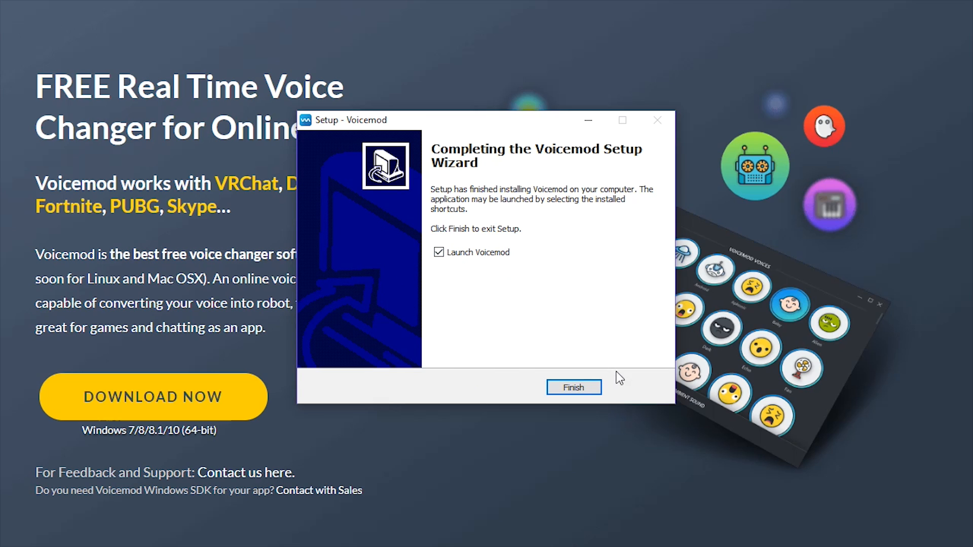
# Step: Launch Voicemod, keep Blue Snowball as input and set Logitech G430 headset speakers as output
pyautogui.click(573, 386)
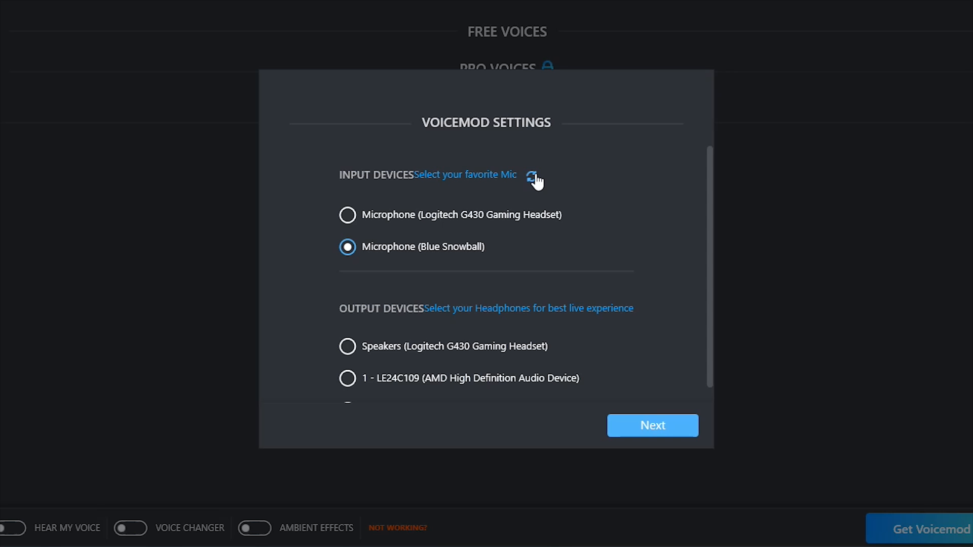
pyautogui.moveTo(385, 251)
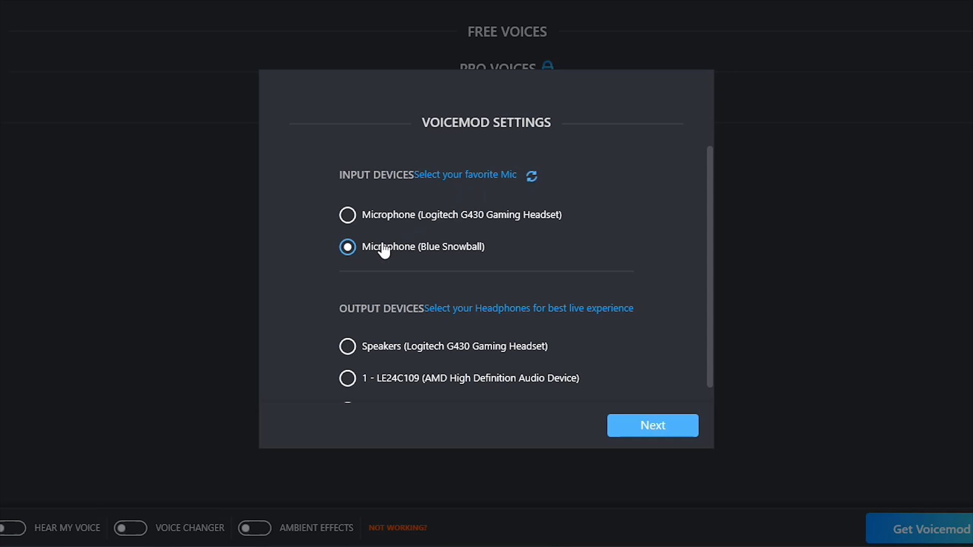
pyautogui.moveTo(362, 251)
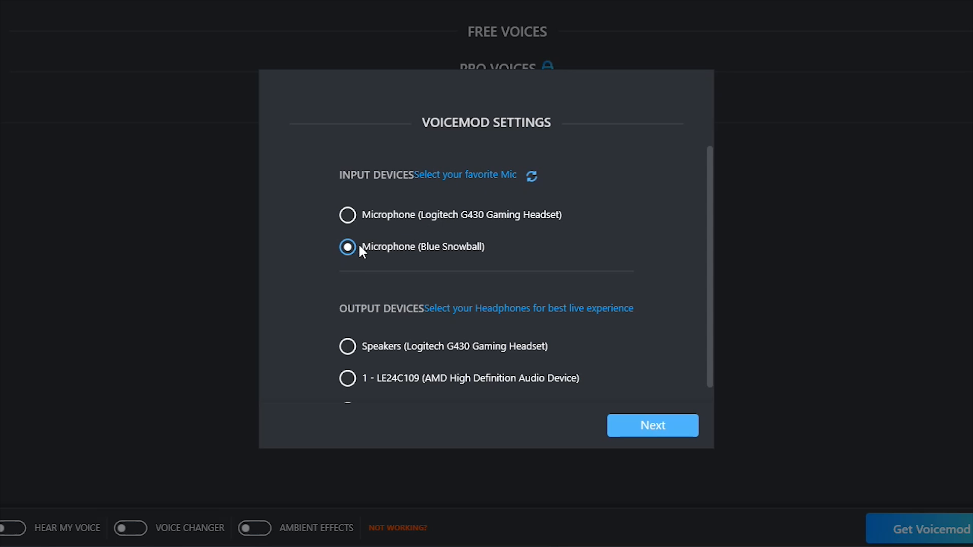
pyautogui.scroll(-3)
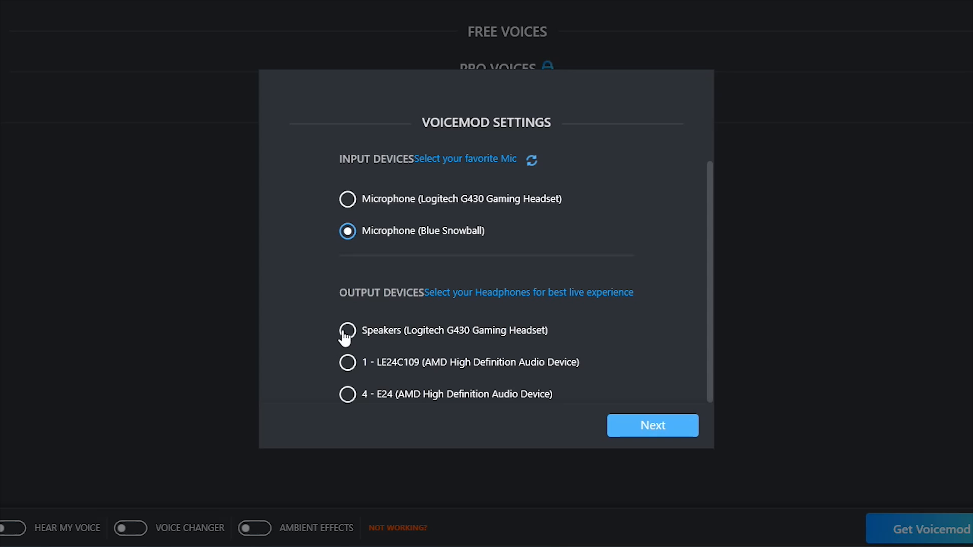
pyautogui.click(346, 331)
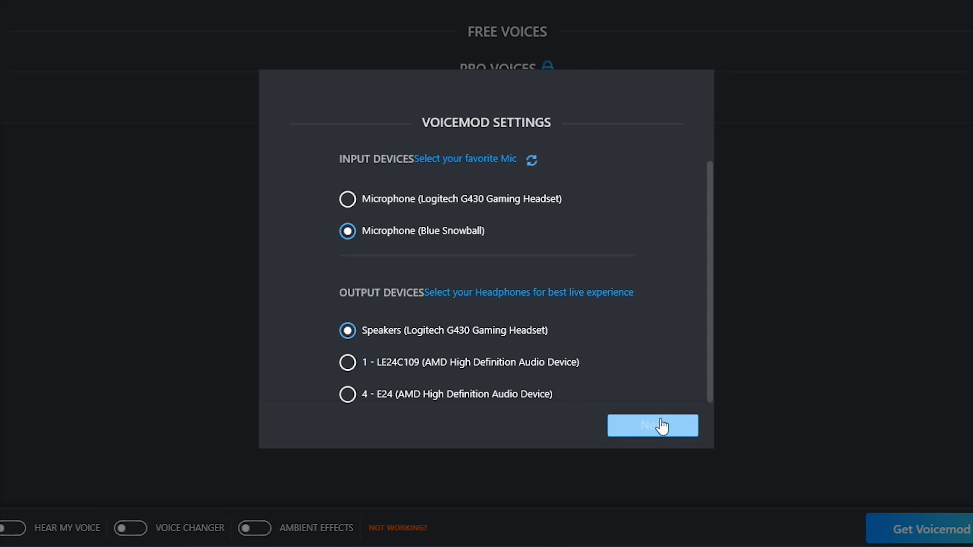
# Step: Confirm the audio devices to reach the main voice library
pyautogui.click(652, 425)
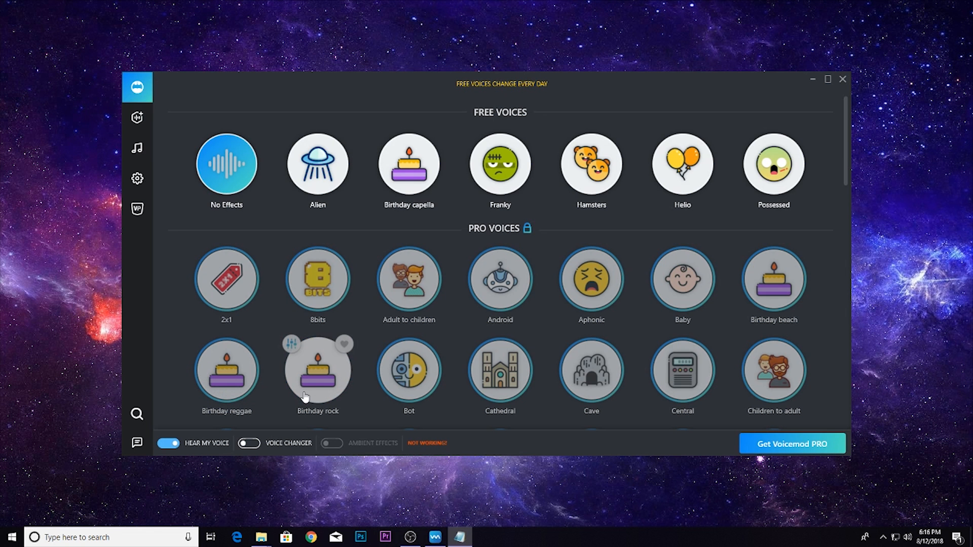
pyautogui.moveTo(303, 397)
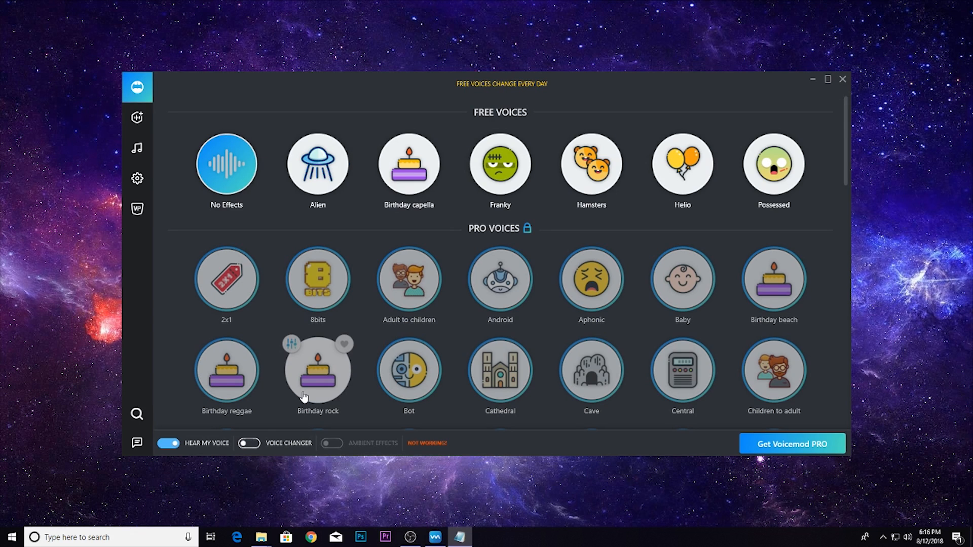
pyautogui.moveTo(408, 372)
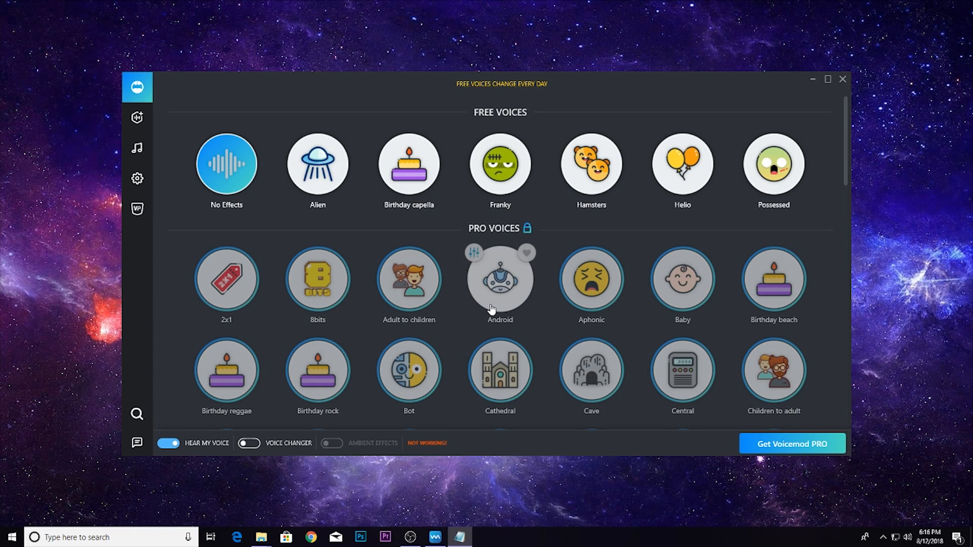
pyautogui.moveTo(844, 315)
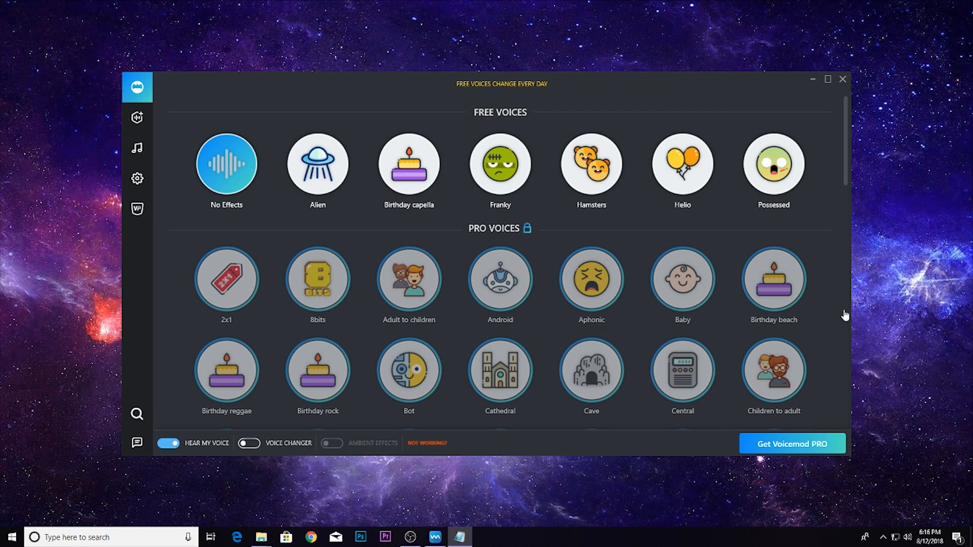
pyautogui.click(791, 444)
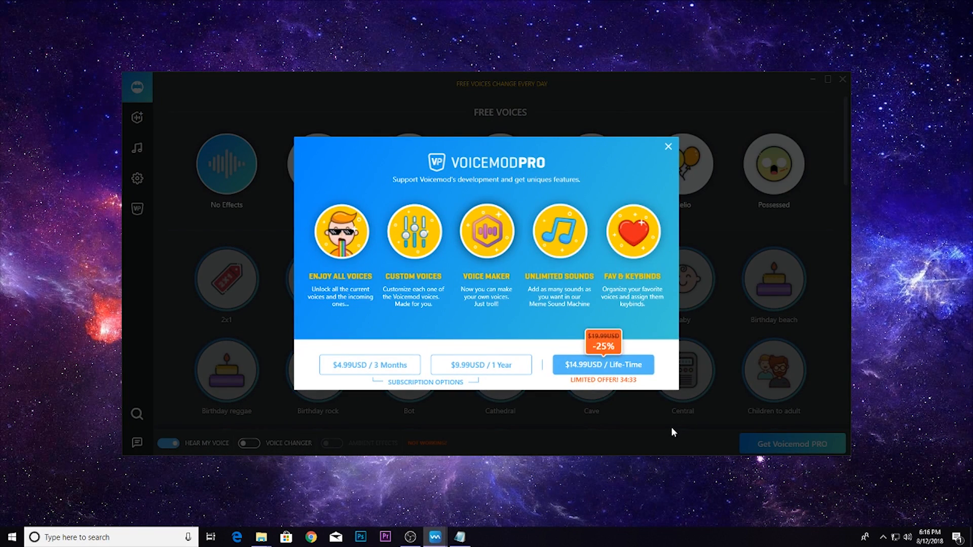
pyautogui.moveTo(661, 420)
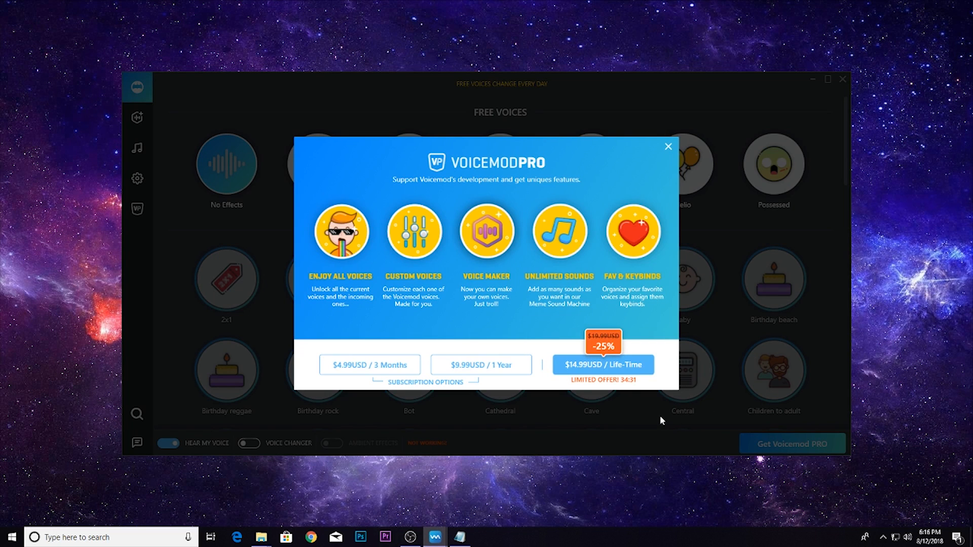
pyautogui.moveTo(643, 414)
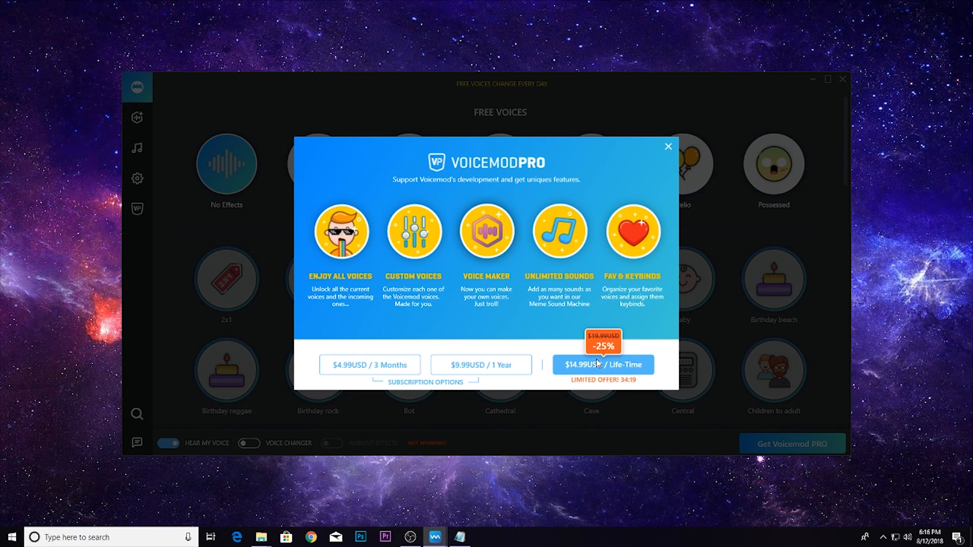
pyautogui.moveTo(670, 150)
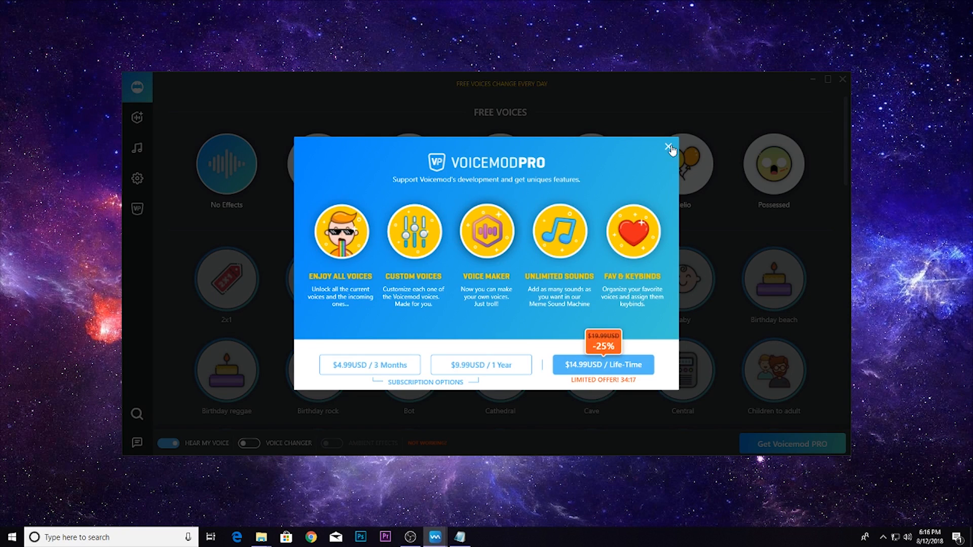
# Step: Dismiss the Voicemod PRO subscription popup
pyautogui.click(670, 147)
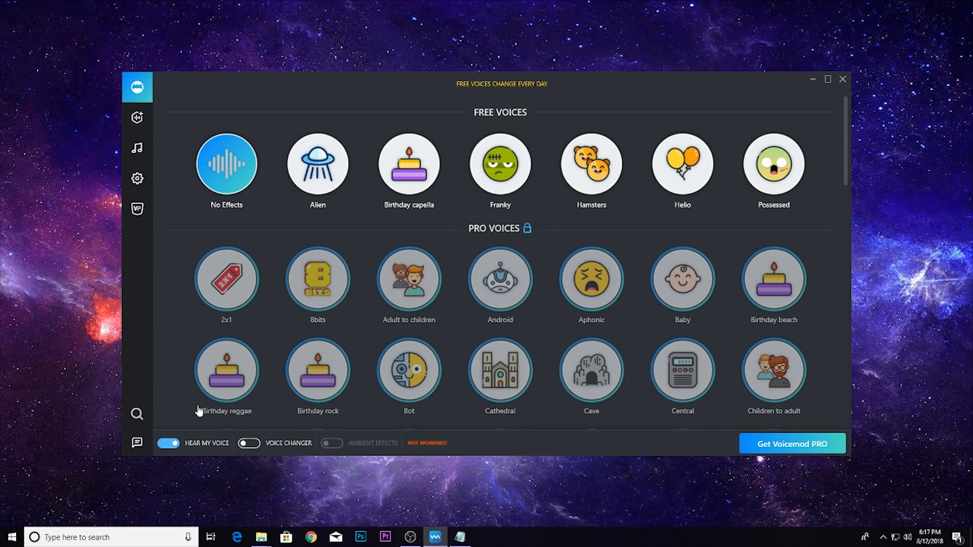
pyautogui.moveTo(260, 441)
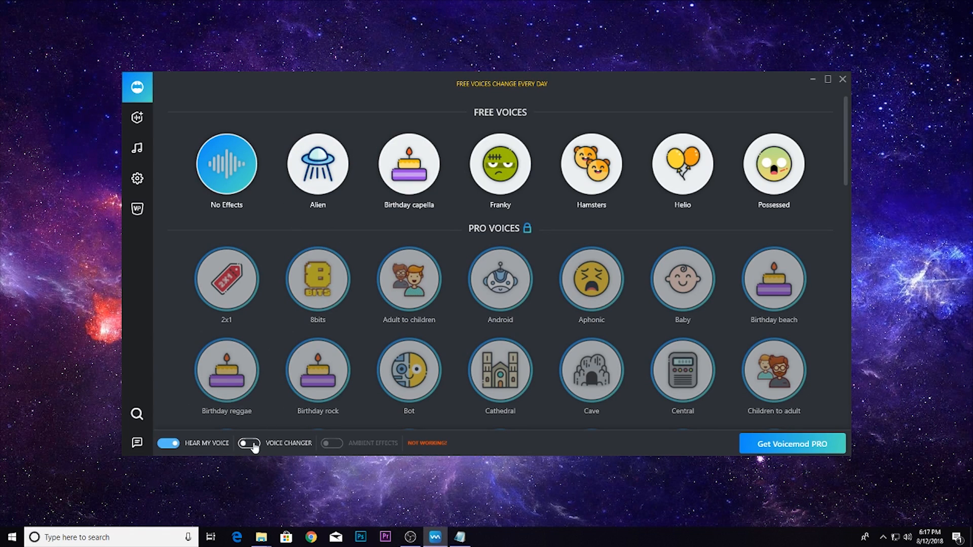
# Step: Turn the voice changer on and try the Alien, Birthday capella, Franky and another free voice
pyautogui.click(249, 443)
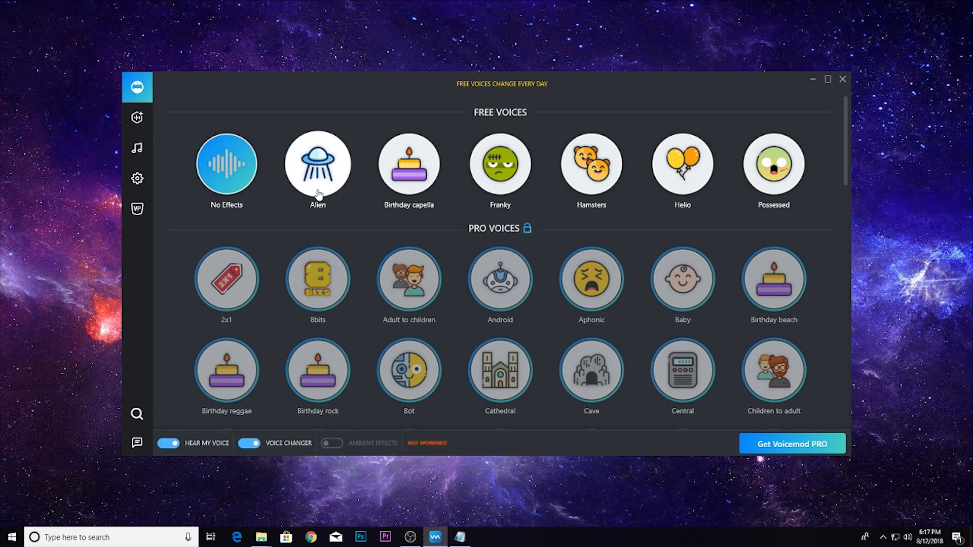
pyautogui.click(318, 164)
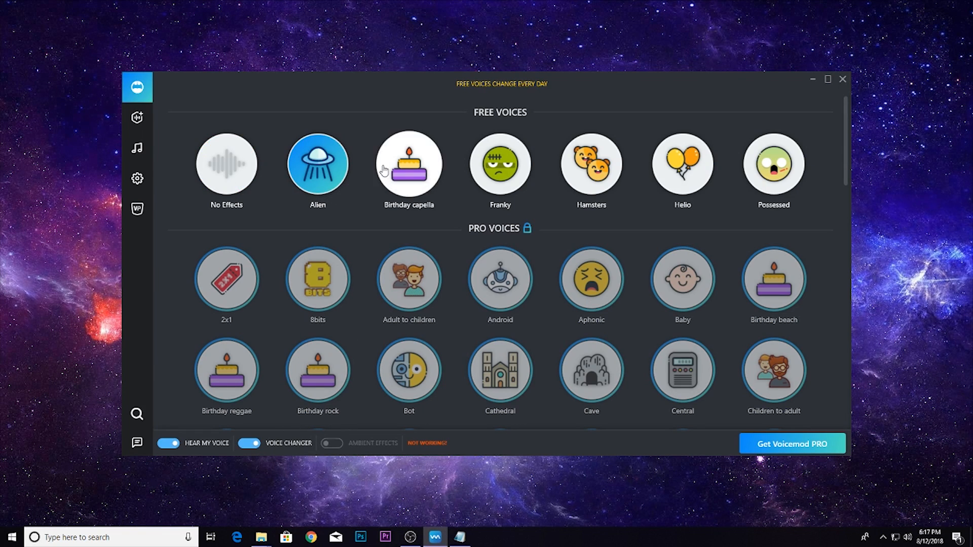
pyautogui.click(408, 164)
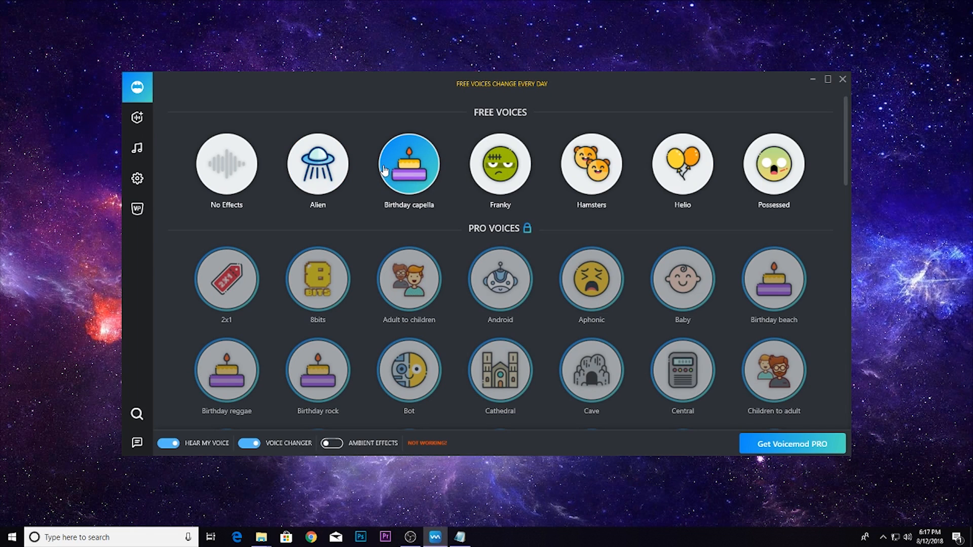
pyautogui.moveTo(464, 180)
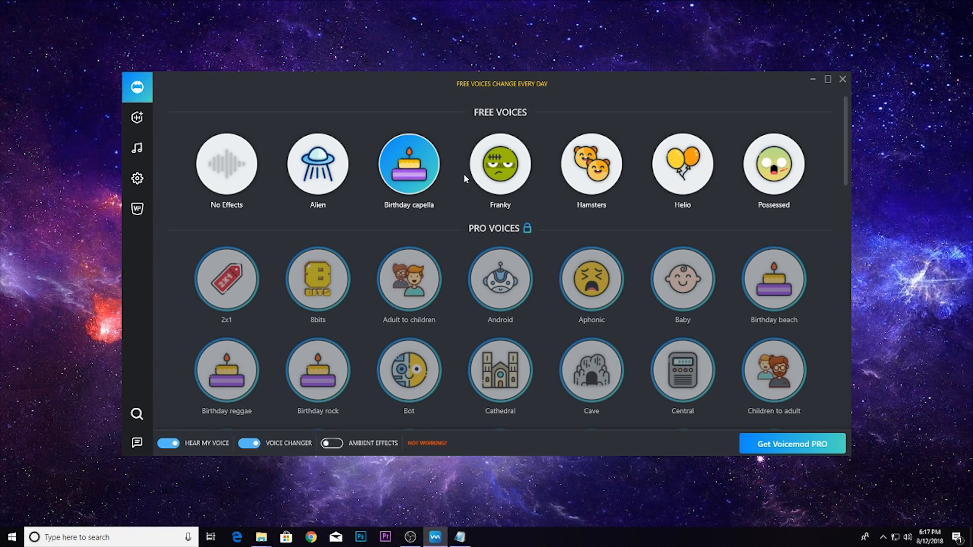
pyautogui.click(500, 164)
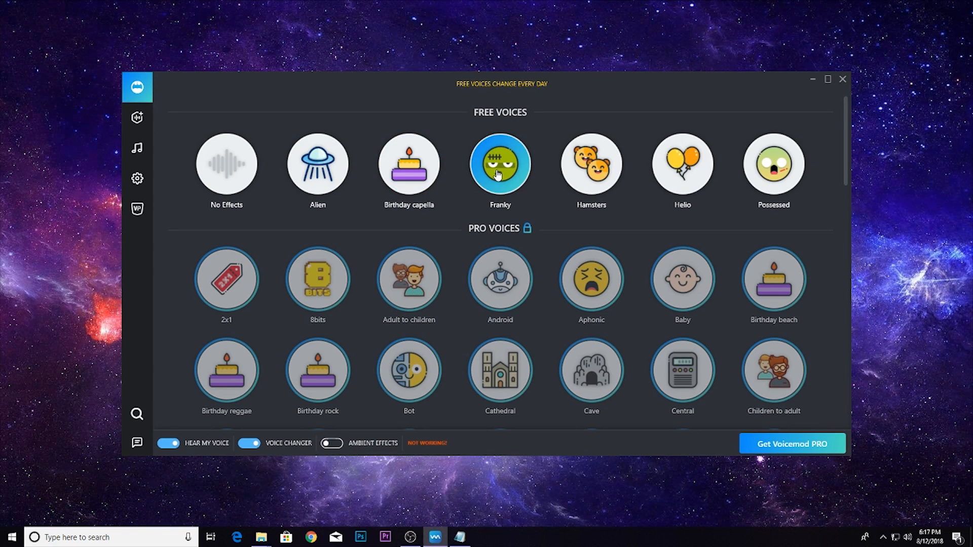
pyautogui.click(590, 163)
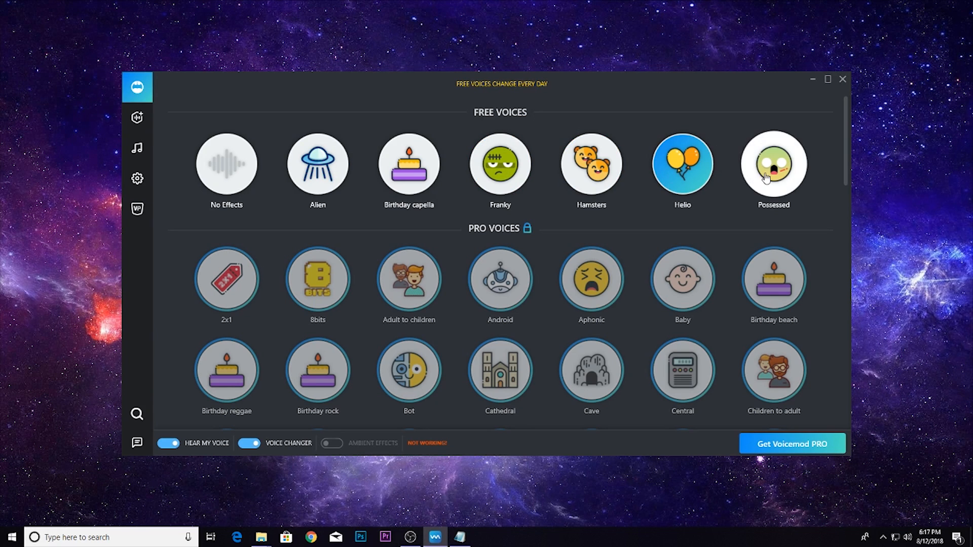
# Step: Try Possessed, revert to No Effects, then settle on Possessed as the active voice
pyautogui.click(773, 165)
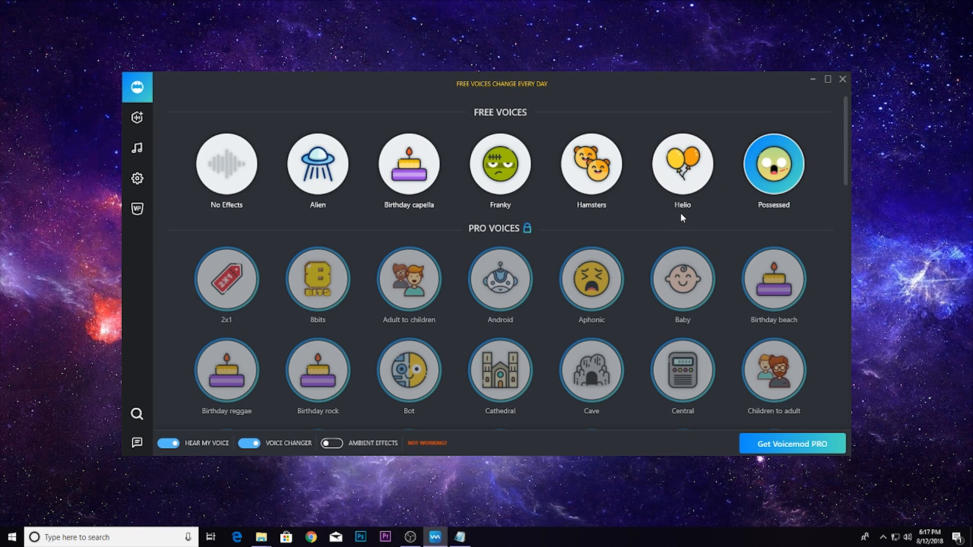
pyautogui.moveTo(579, 217)
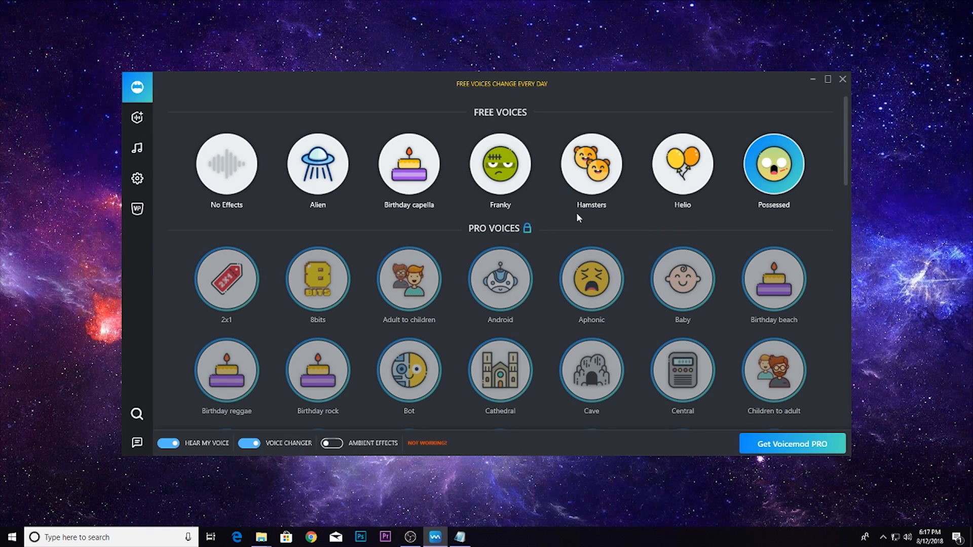
pyautogui.click(226, 165)
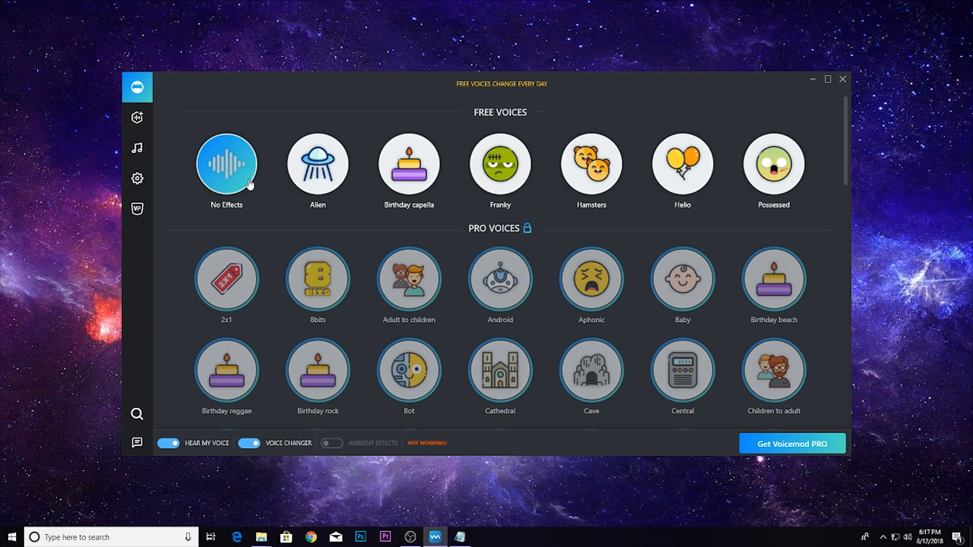
pyautogui.moveTo(307, 222)
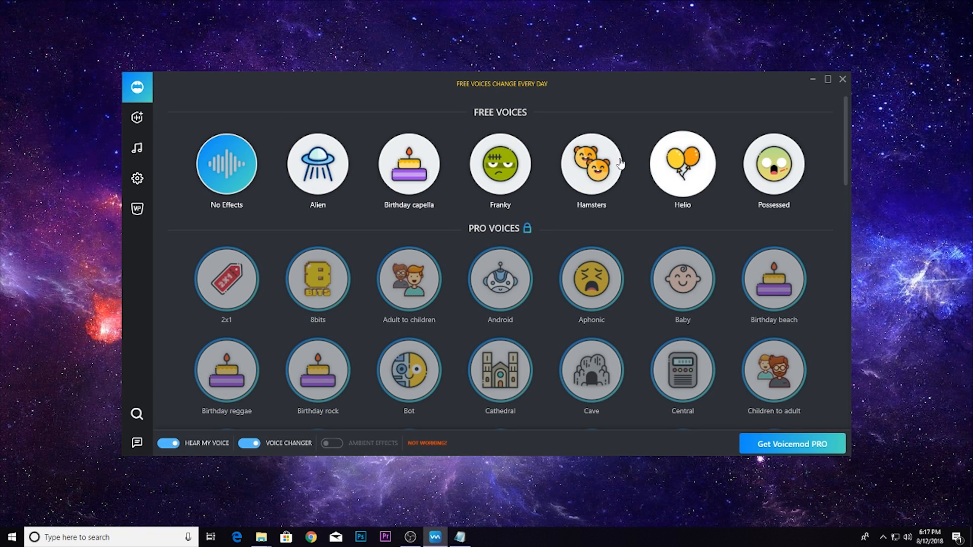
pyautogui.click(772, 166)
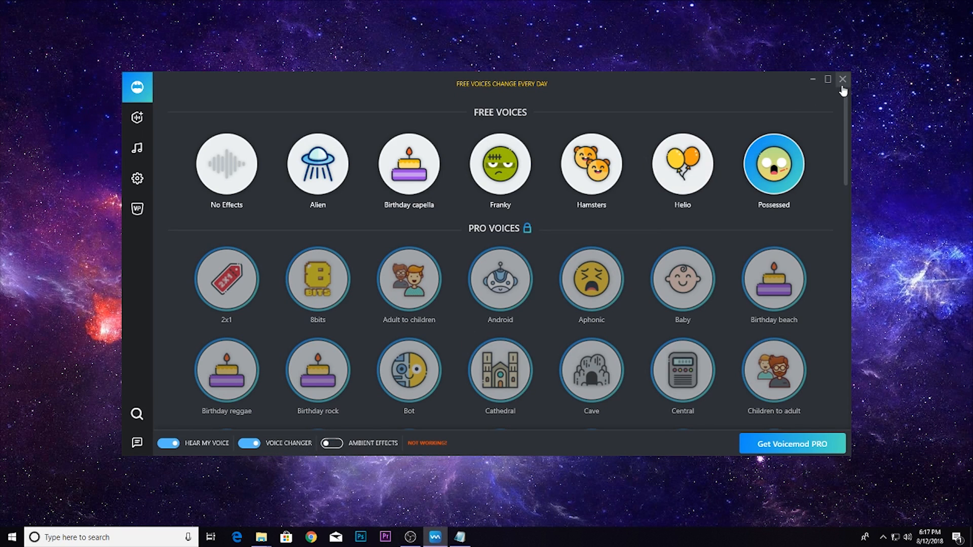
# Step: Close Voicemod and File Explorer, then reveal the hidden tray icons where Voicemod keeps running
pyautogui.click(843, 79)
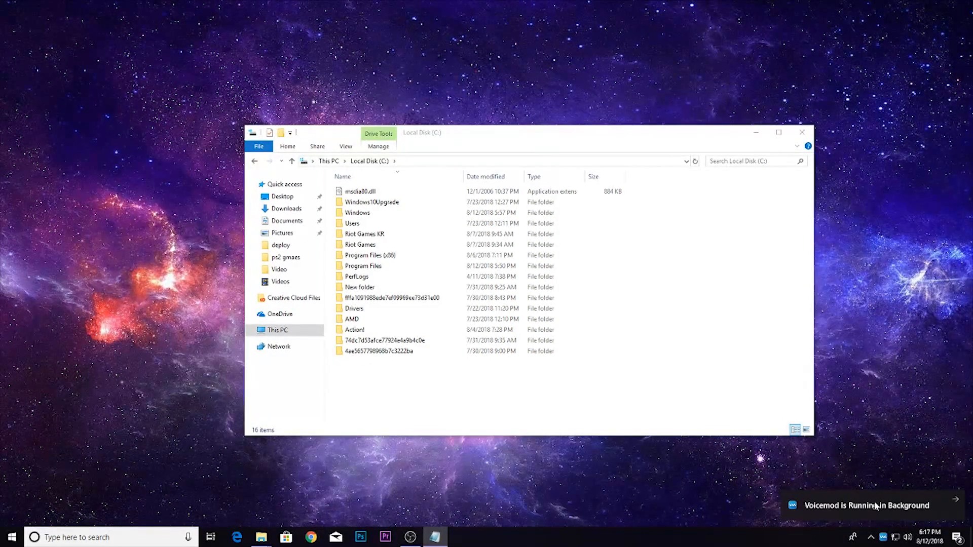
pyautogui.moveTo(816, 517)
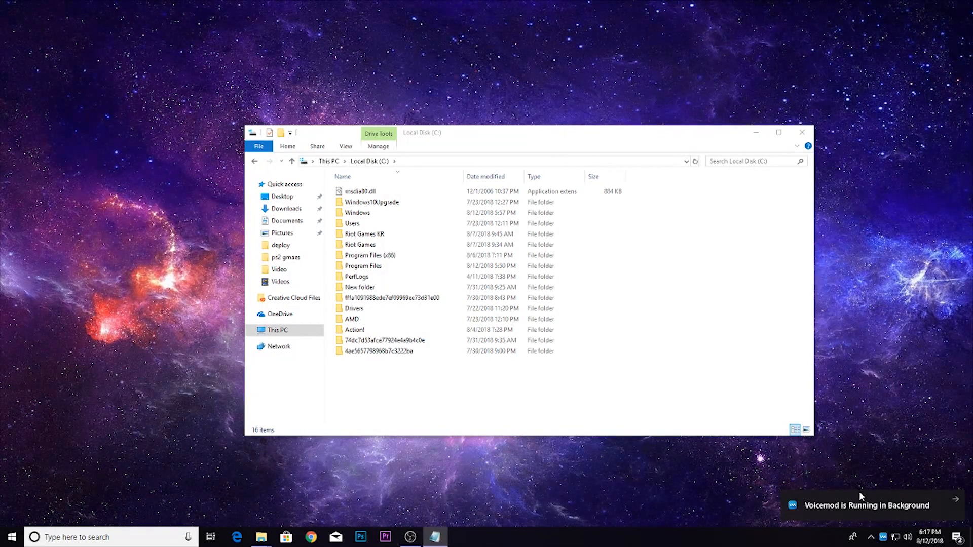
pyautogui.moveTo(669, 483)
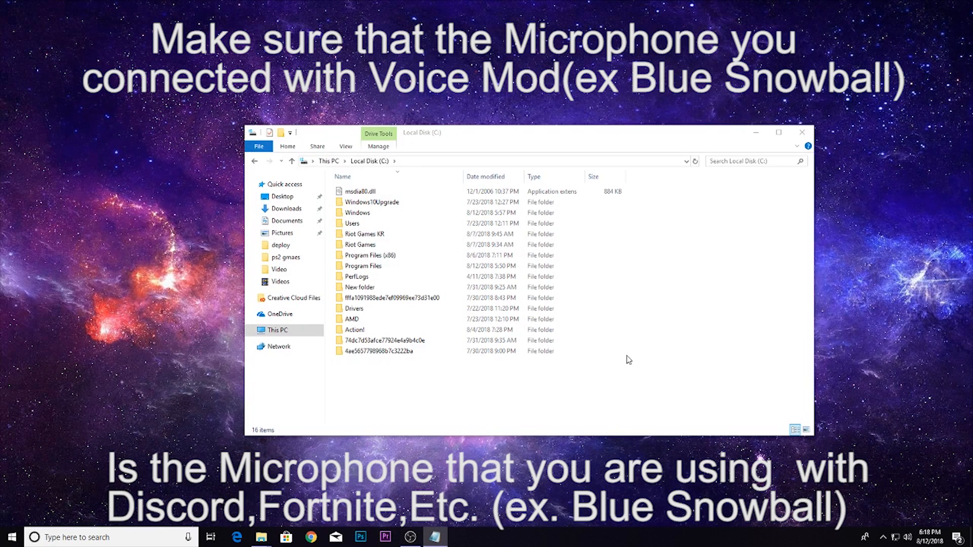
pyautogui.moveTo(584, 377)
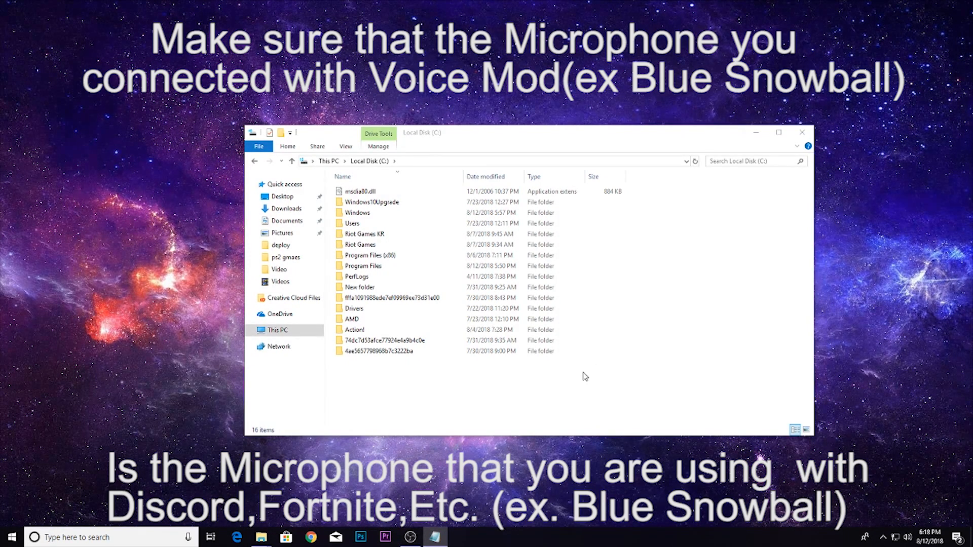
pyautogui.click(355, 329)
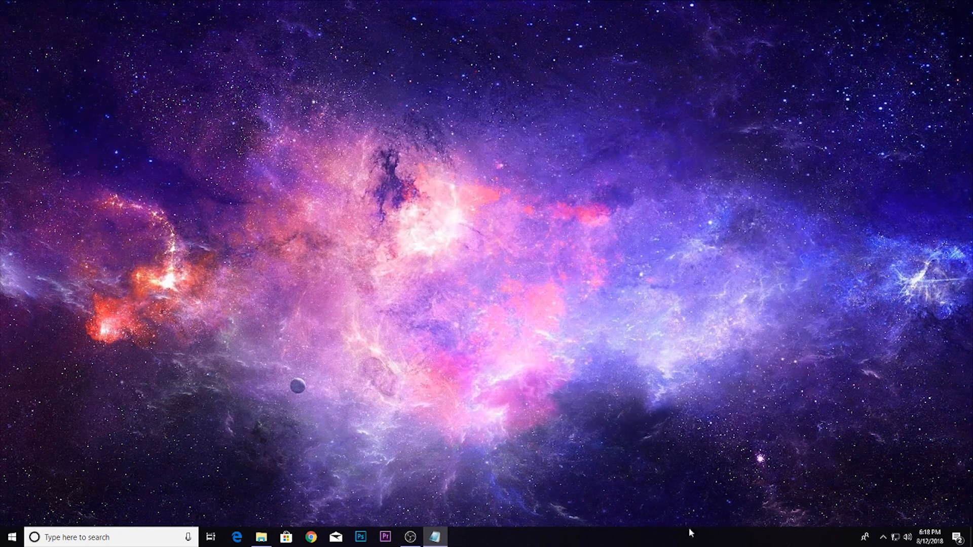
pyautogui.click(866, 537)
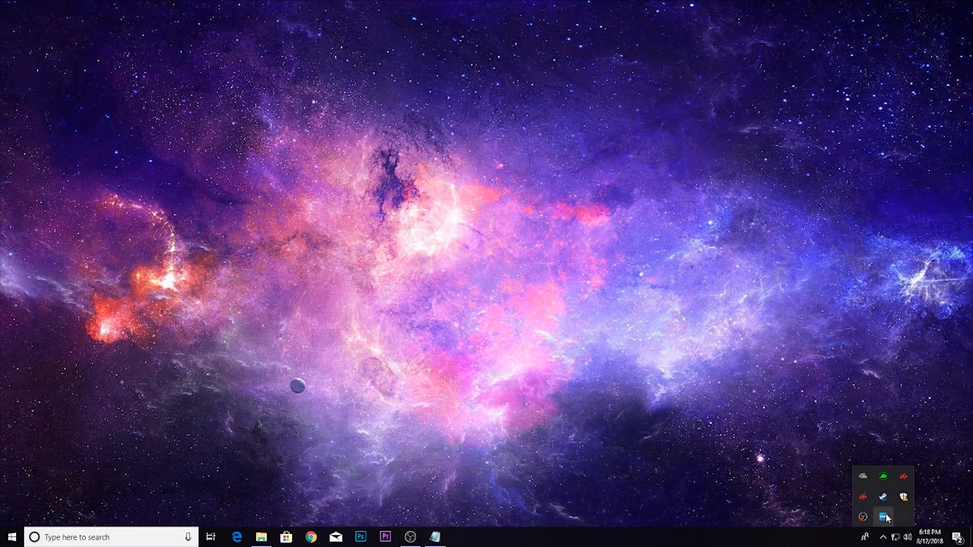